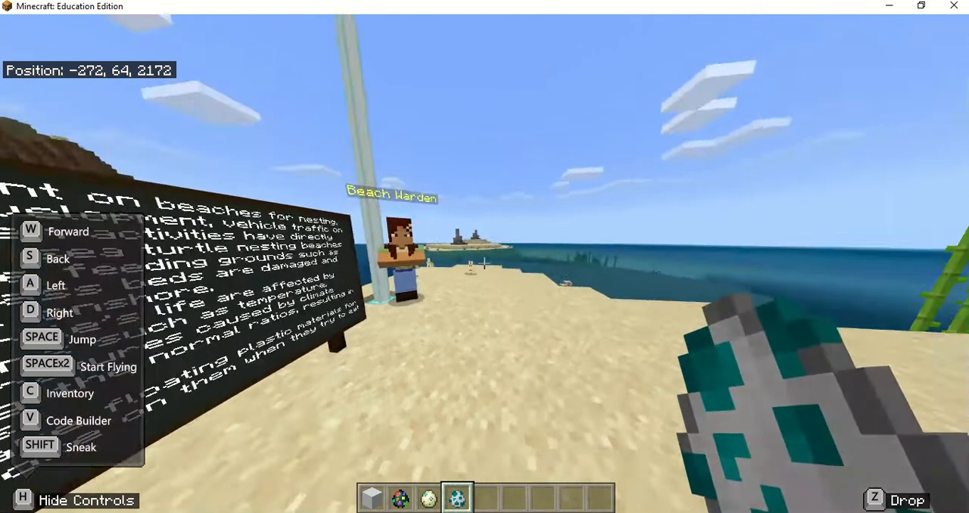
Take off from the Beach Warden's sign and start flying over the water
{"action": "key", "text": "space"}
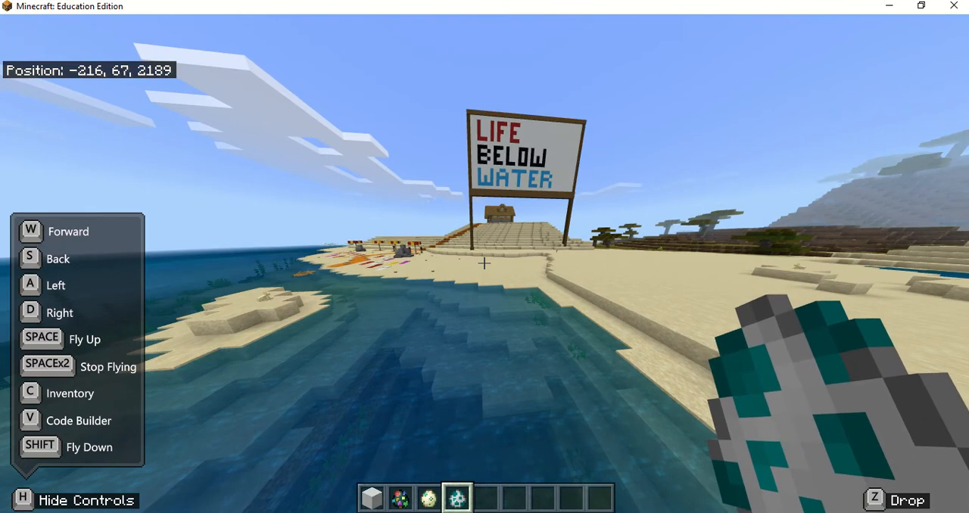
Fly forward past the Life Below Water sign and low along the beach over the colourful towels
{"action": "key", "text": "w"}
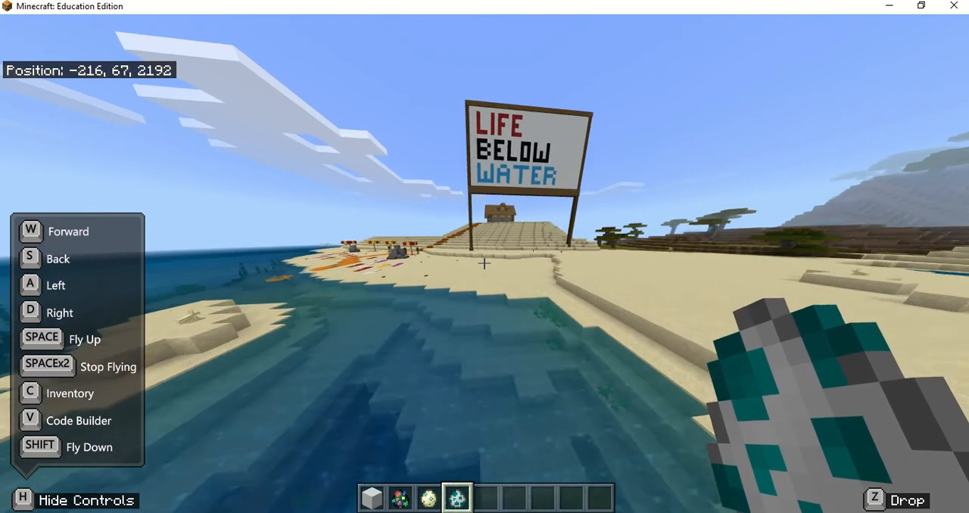
{"action": "key", "text": "w"}
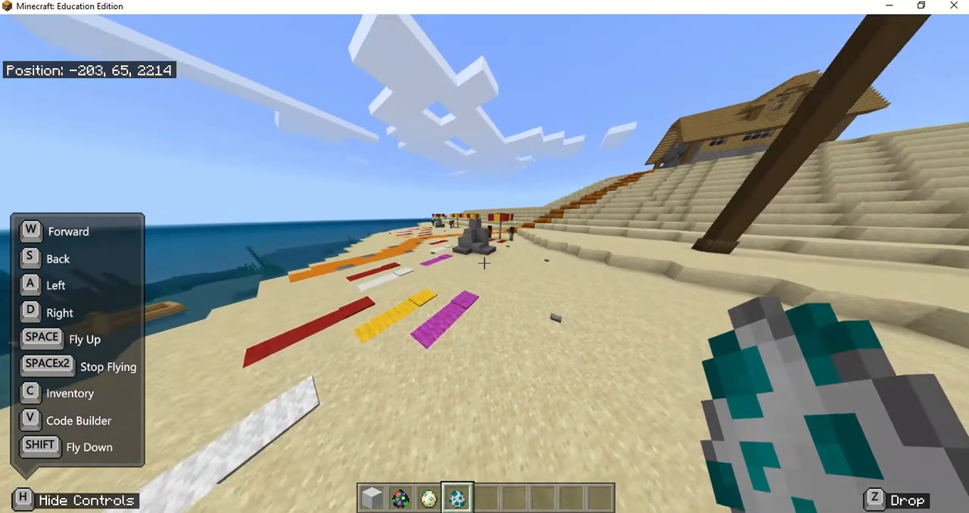
Come down and land among the striped umbrellas beside the beachgoer praising the clean beach
{"action": "key", "text": "w"}
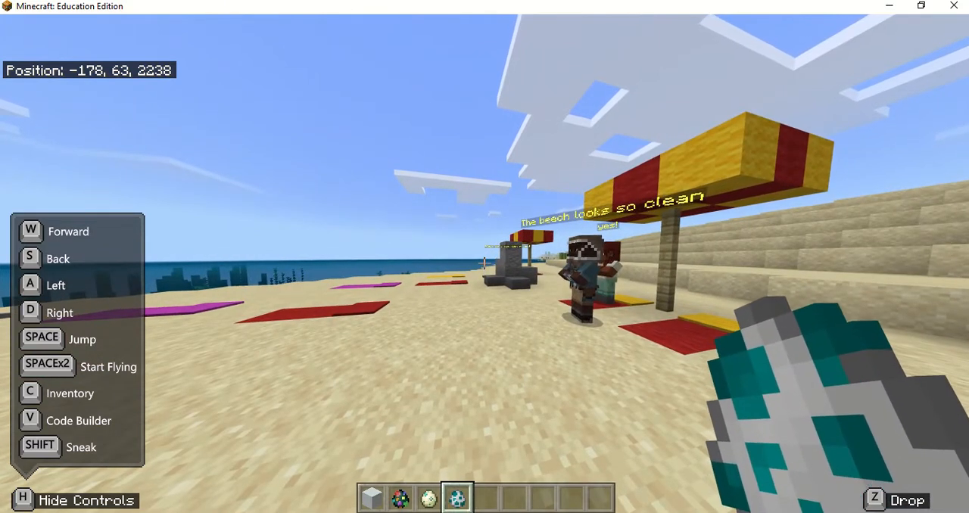
{"action": "mouse_move", "coordinate": [484, 265]}
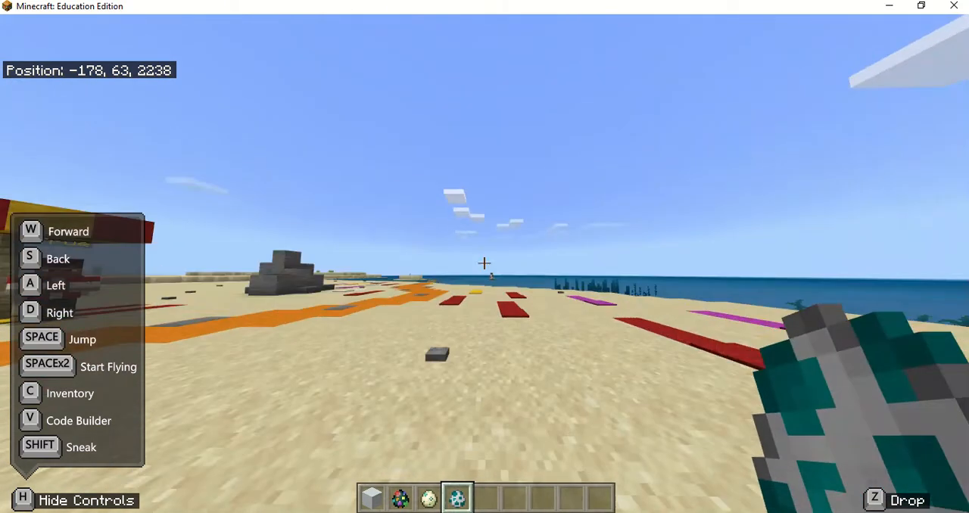
Take off again and head low over the sea along the shore toward the terraced house
{"action": "key", "text": "w"}
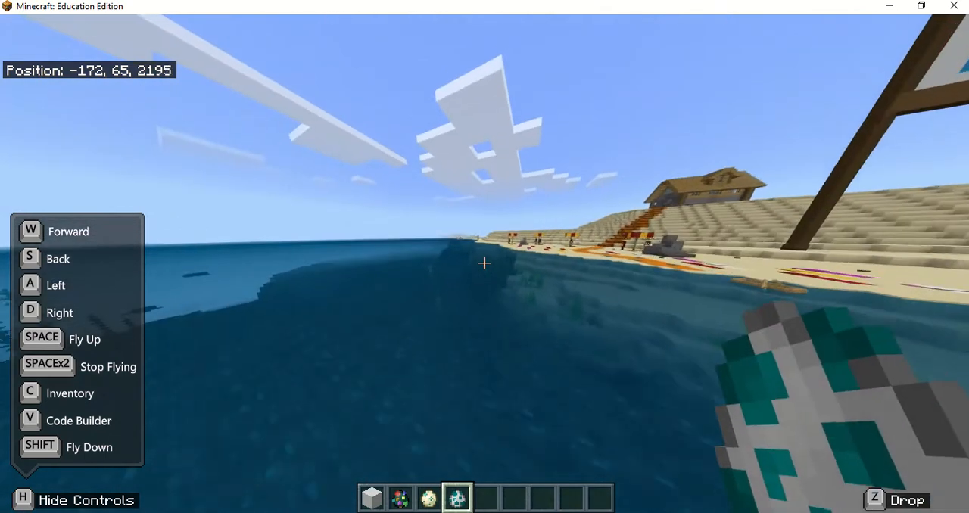
Fly along the coastline beside the beach and onward past the shoreline cacti
{"action": "key", "text": "w"}
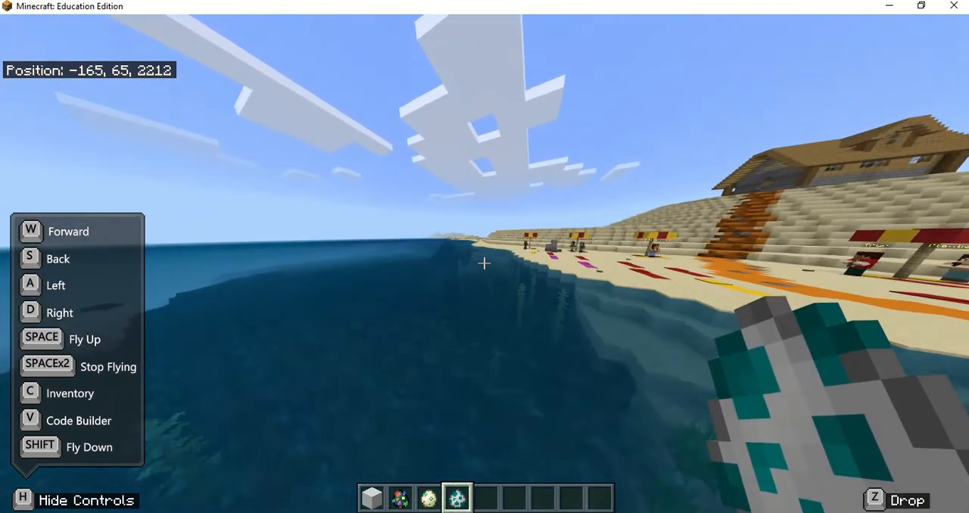
{"action": "key", "text": "w"}
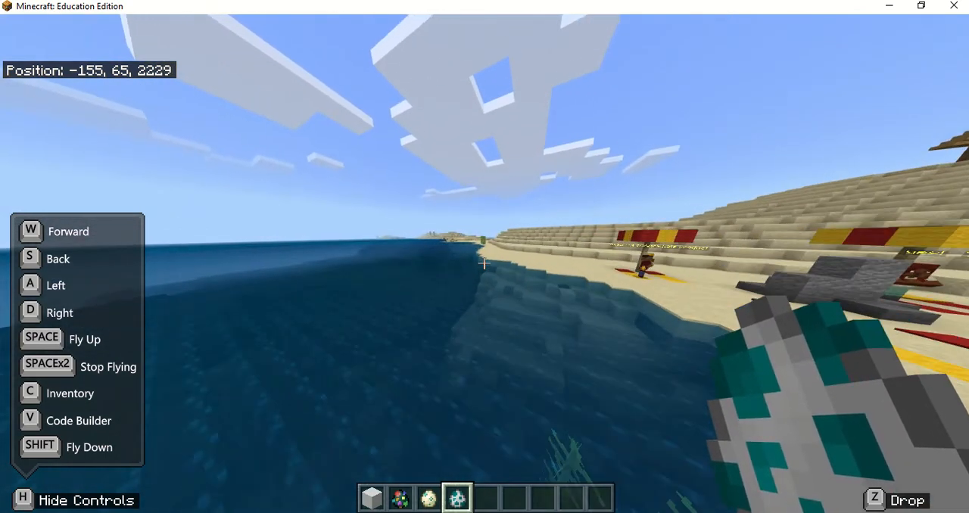
{"action": "key", "text": "w"}
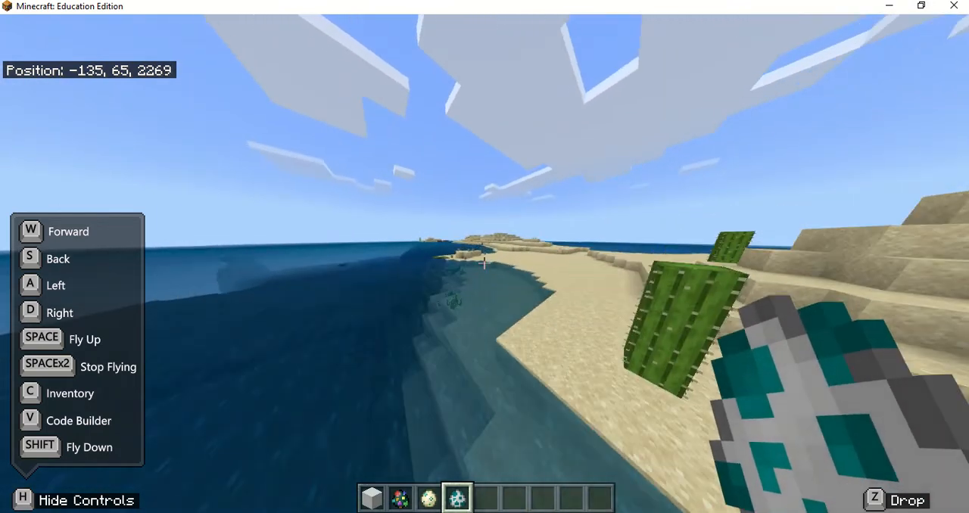
Turn back over the sandy dunes toward the Life Below Water billboard and hilltop house
{"action": "key", "text": "w"}
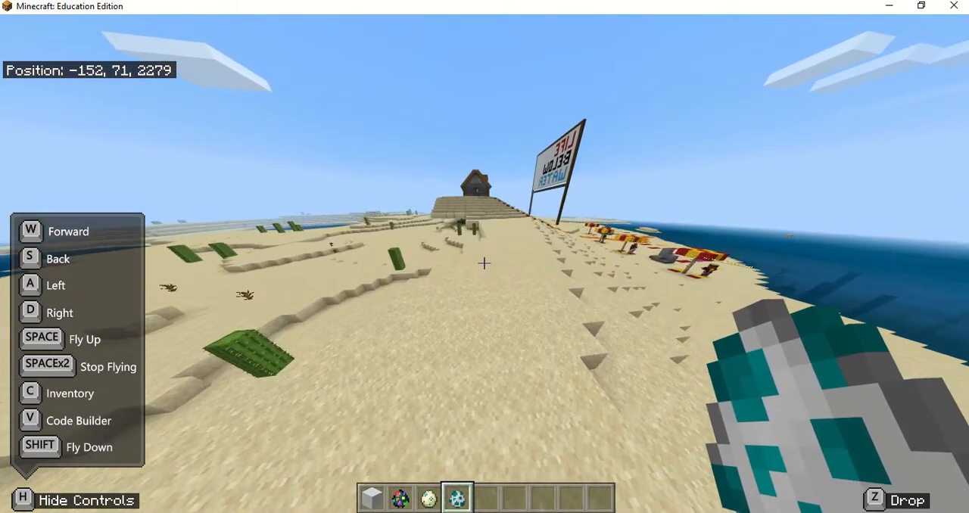
{"action": "key", "text": "w"}
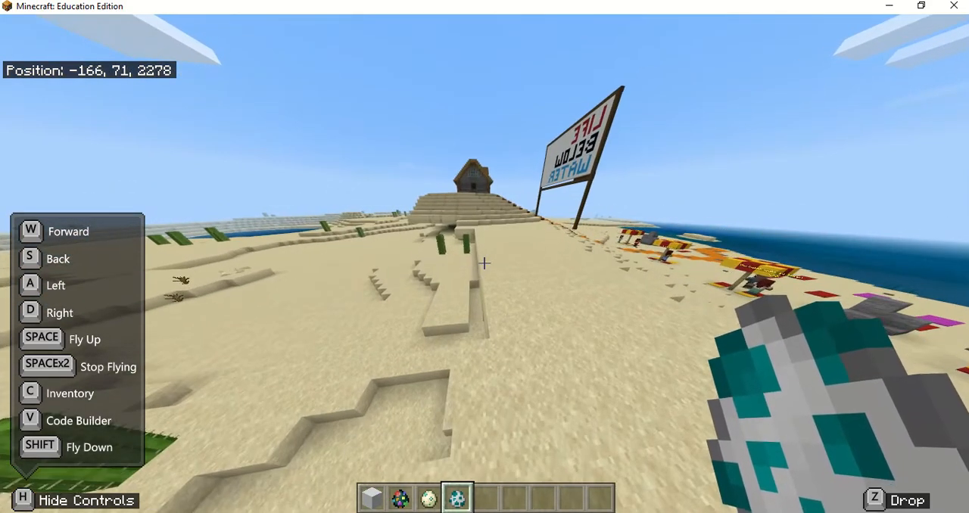